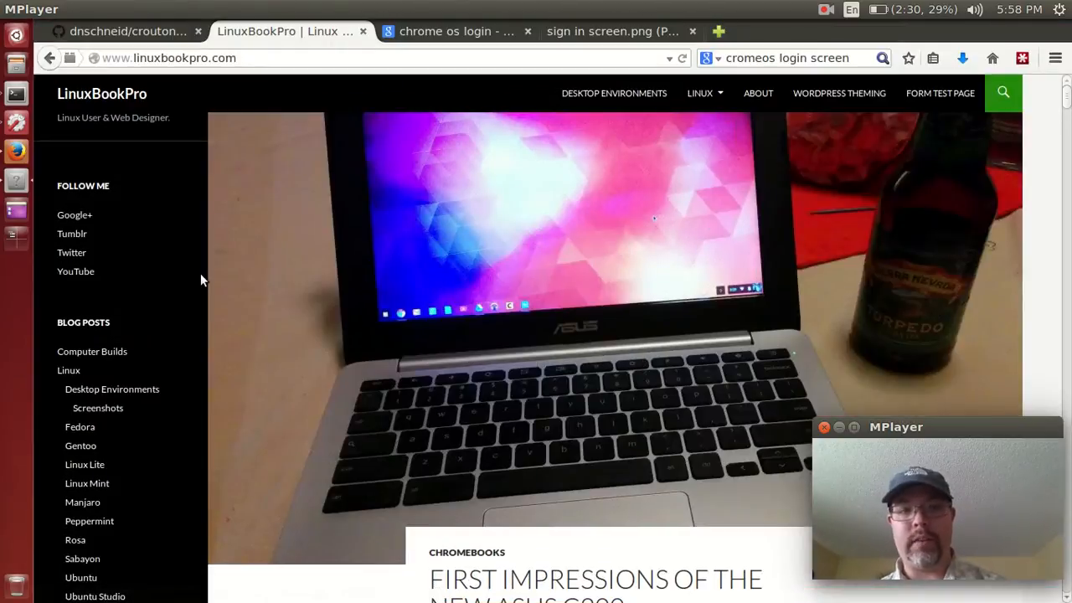
pyautogui.moveTo(425, 288)
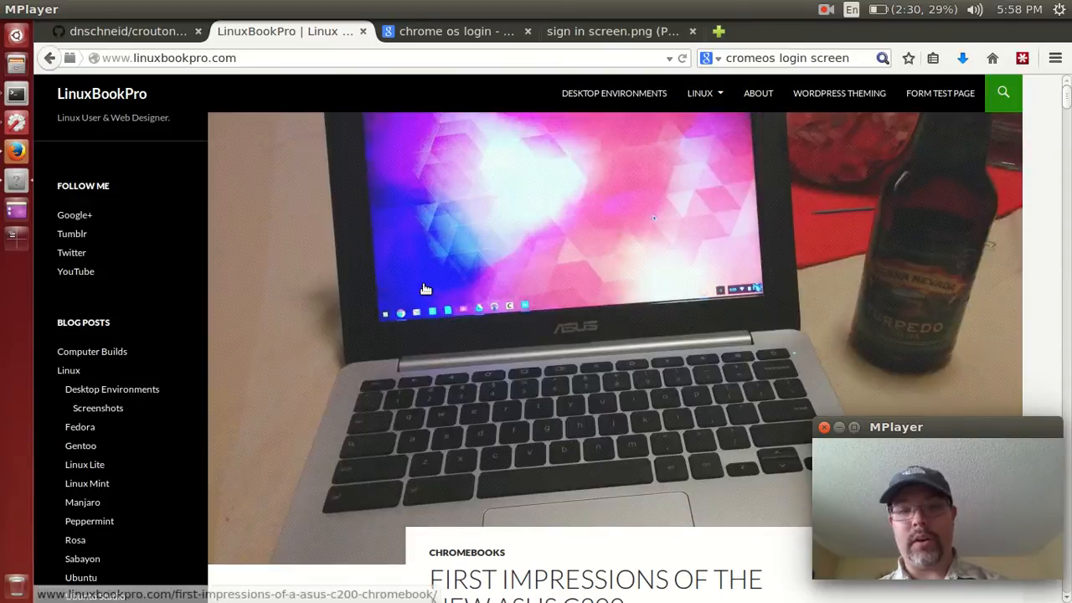
# Scroll through the LinuxBookPro blog post before leaving it.
pyautogui.scroll(-3)
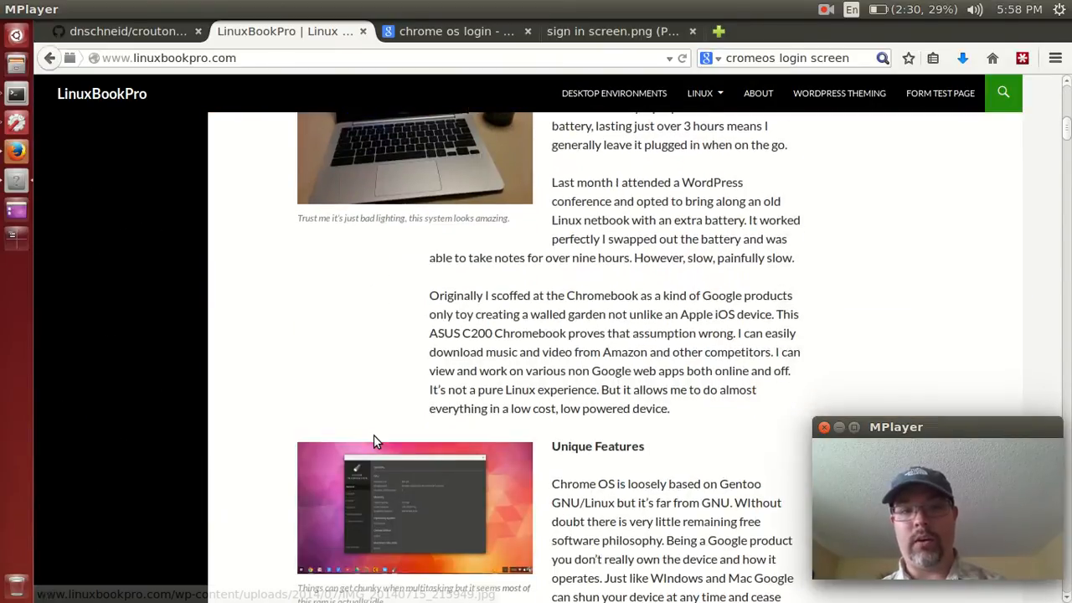
pyautogui.scroll(-3)
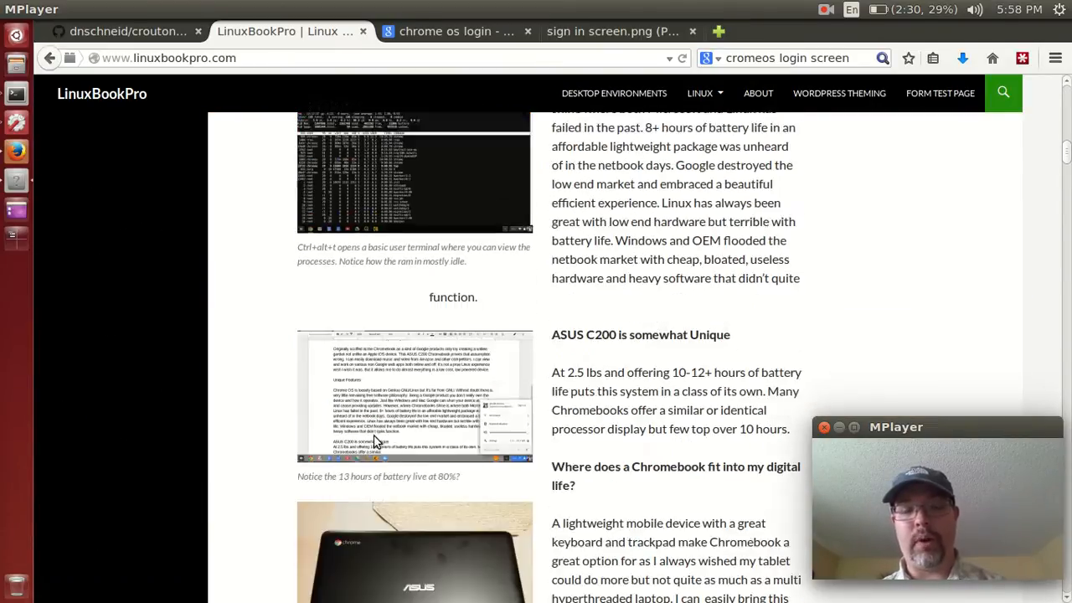
pyautogui.scroll(-3)
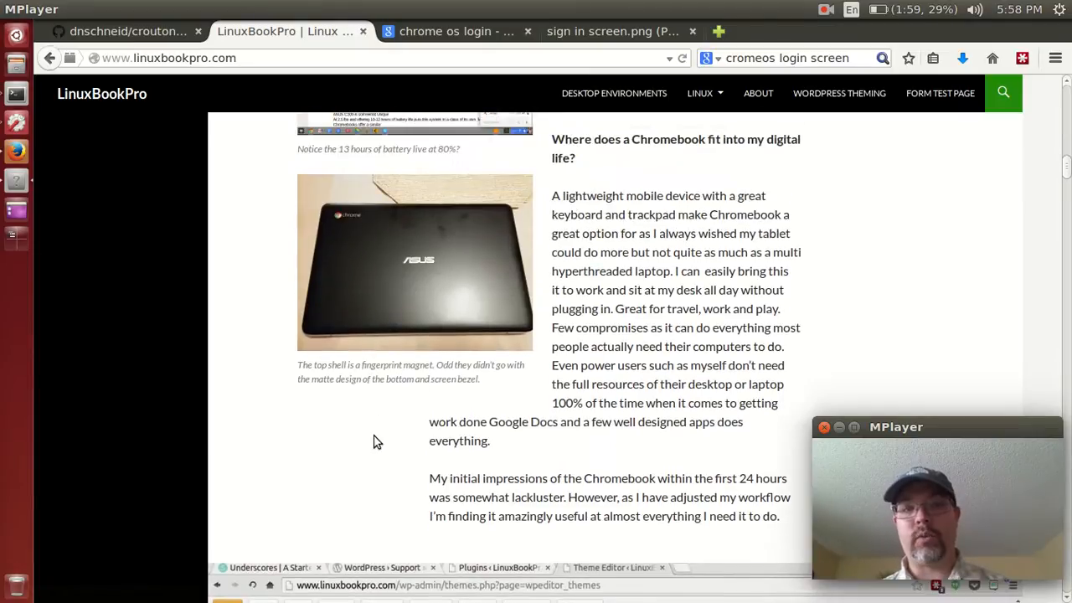
pyautogui.scroll(-3)
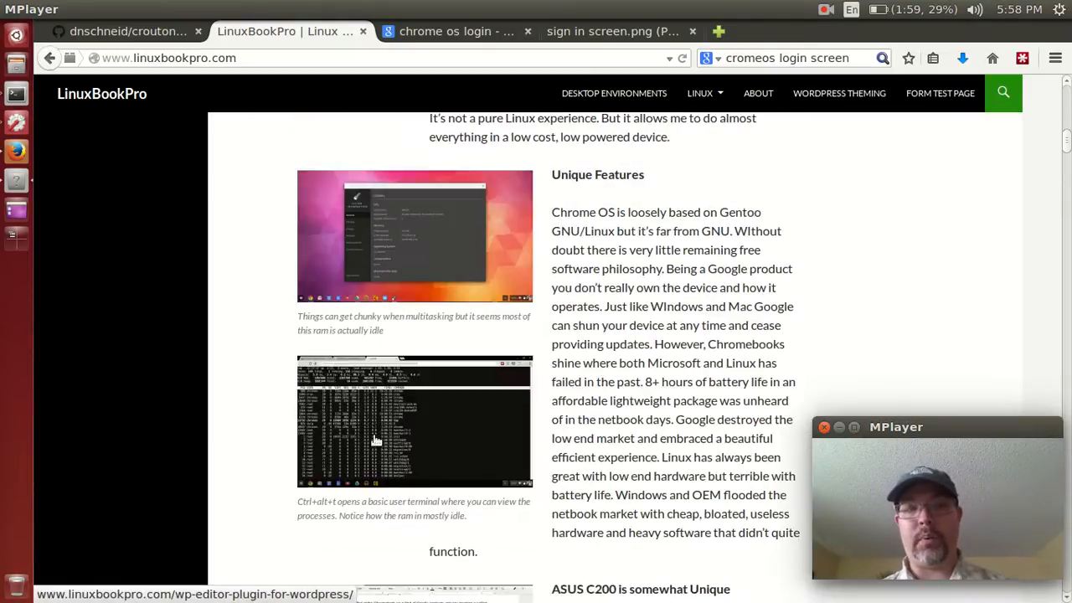
pyautogui.scroll(3)
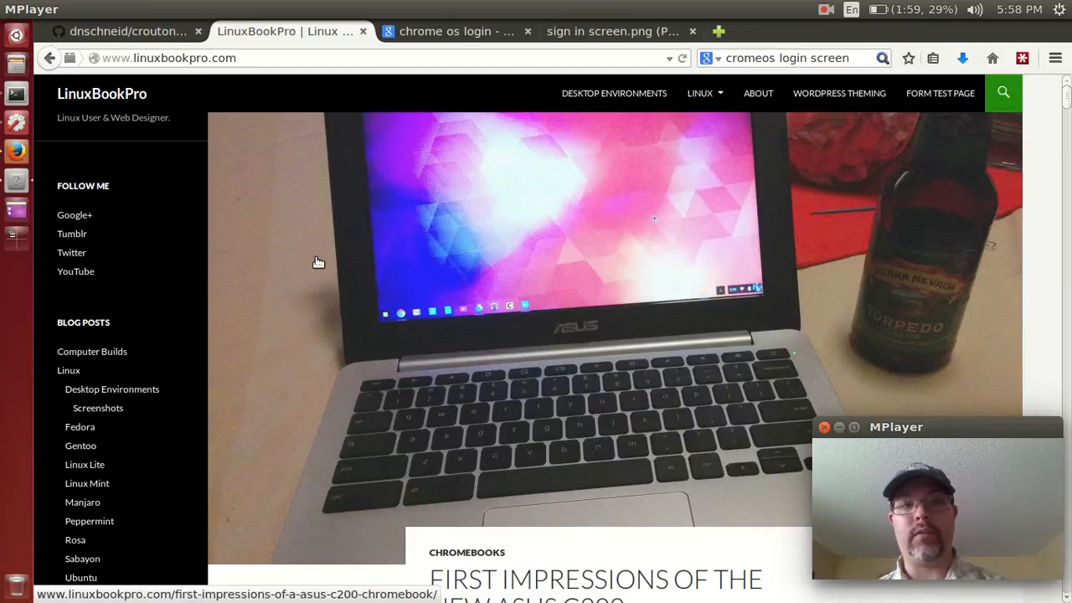
# Switch to the dnschneid/crouton GitHub repository and read down through its README.
pyautogui.click(126, 30)
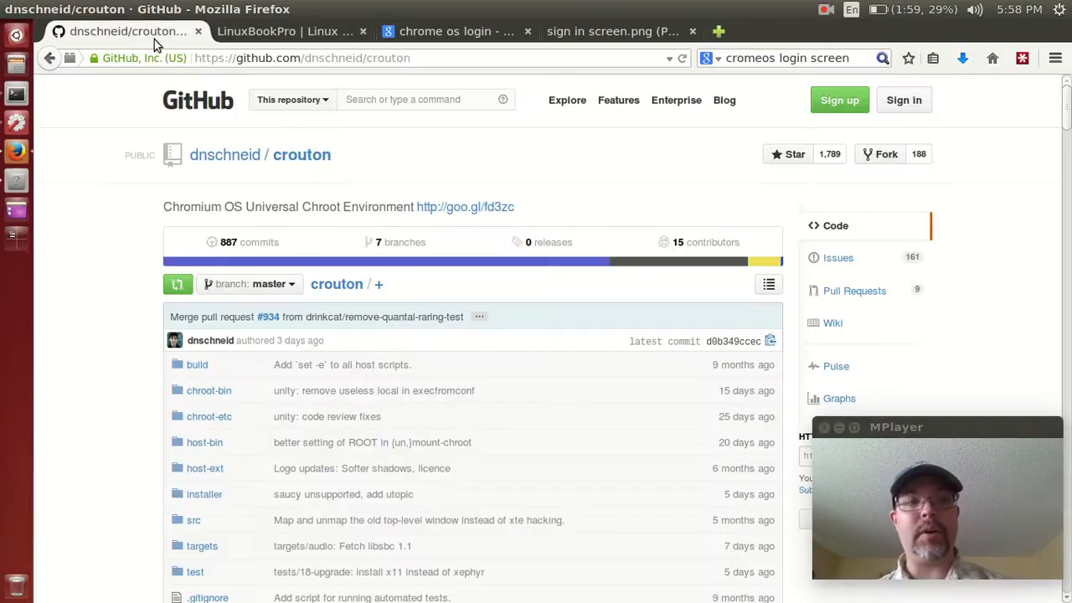
pyautogui.scroll(-3)
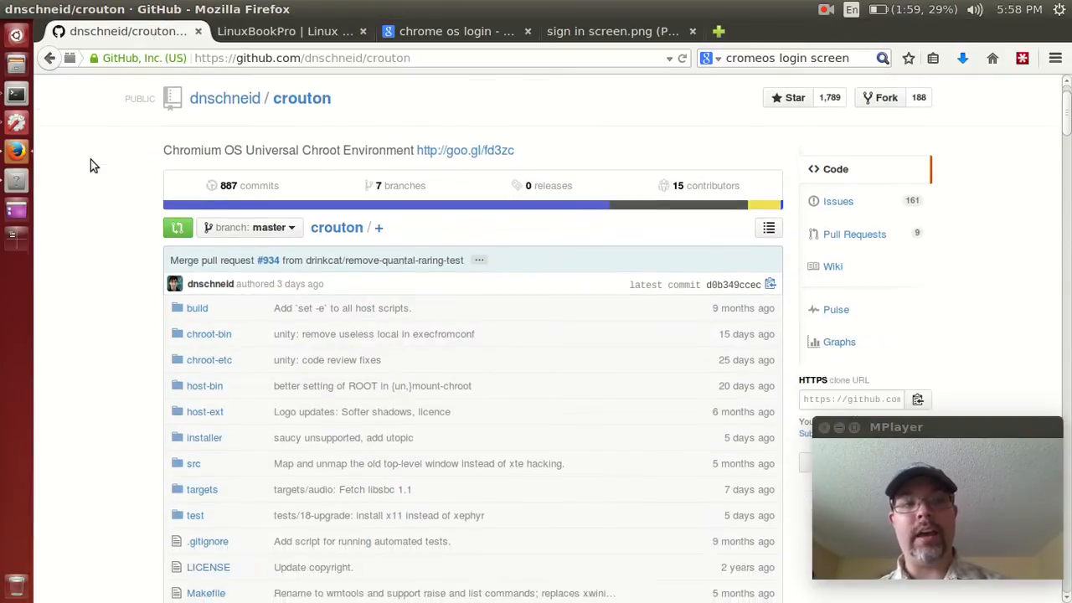
pyautogui.scroll(-3)
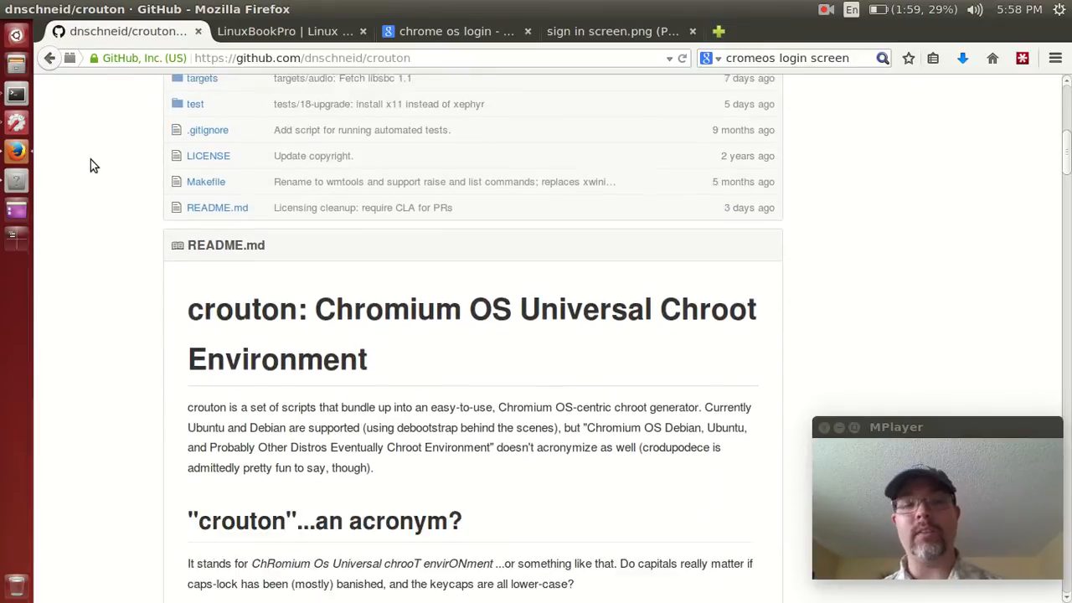
pyautogui.scroll(-3)
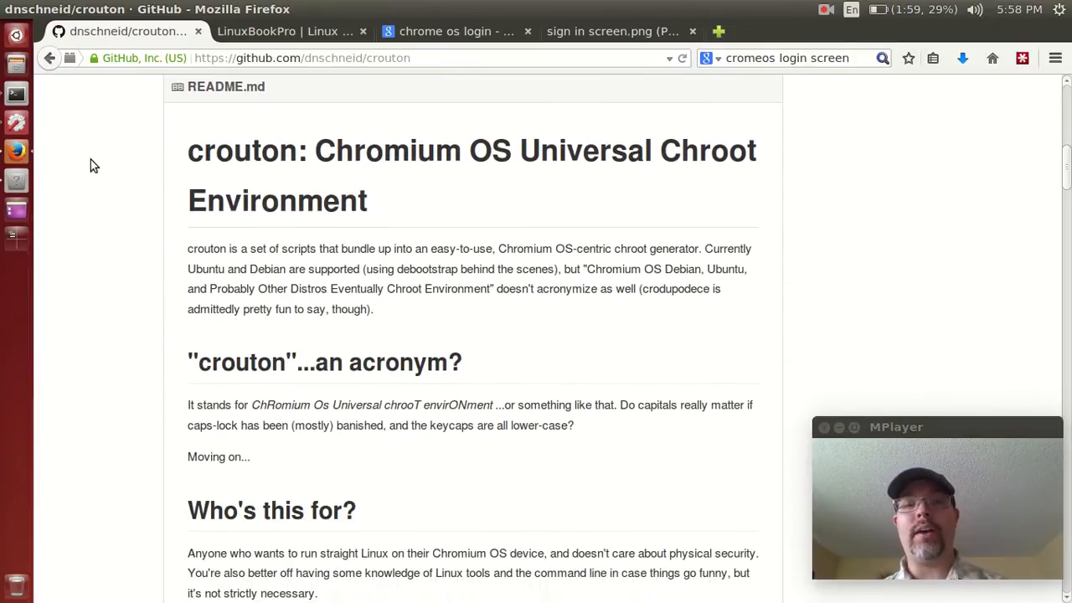
pyautogui.scroll(-3)
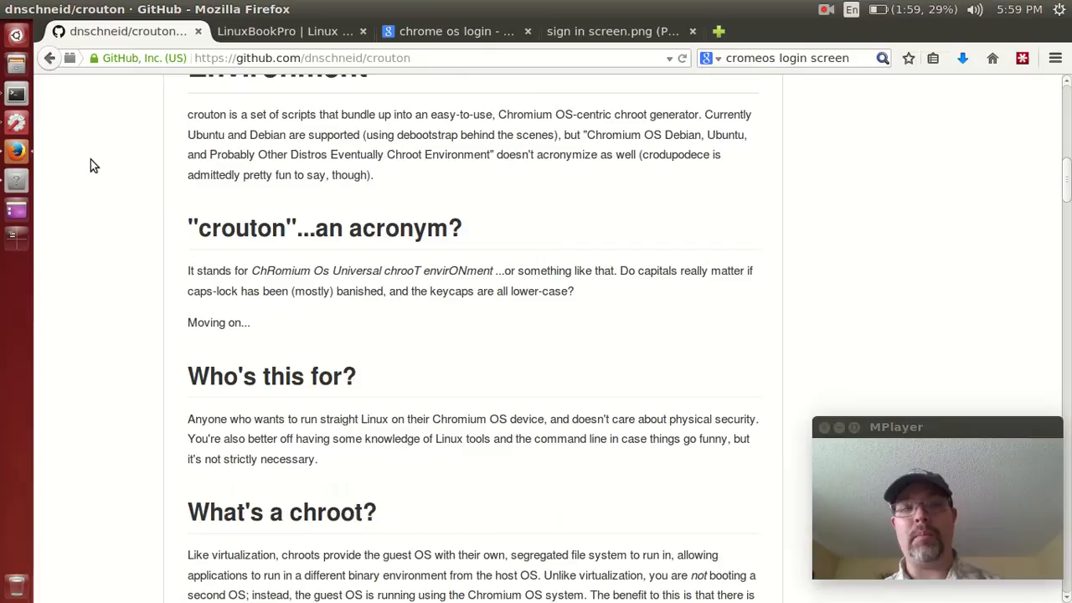
pyautogui.scroll(-3)
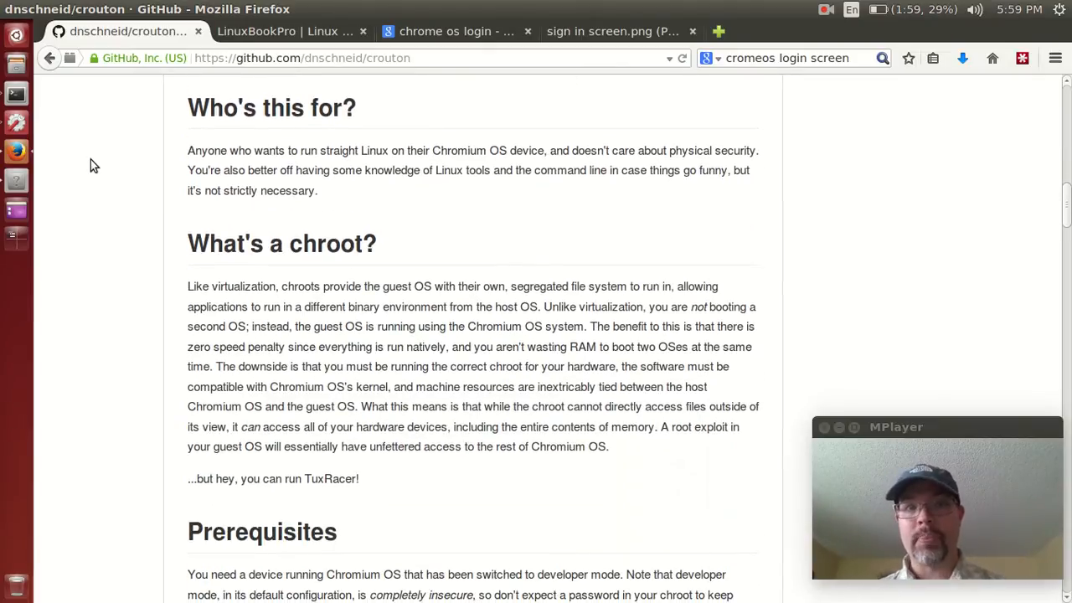
pyautogui.scroll(-3)
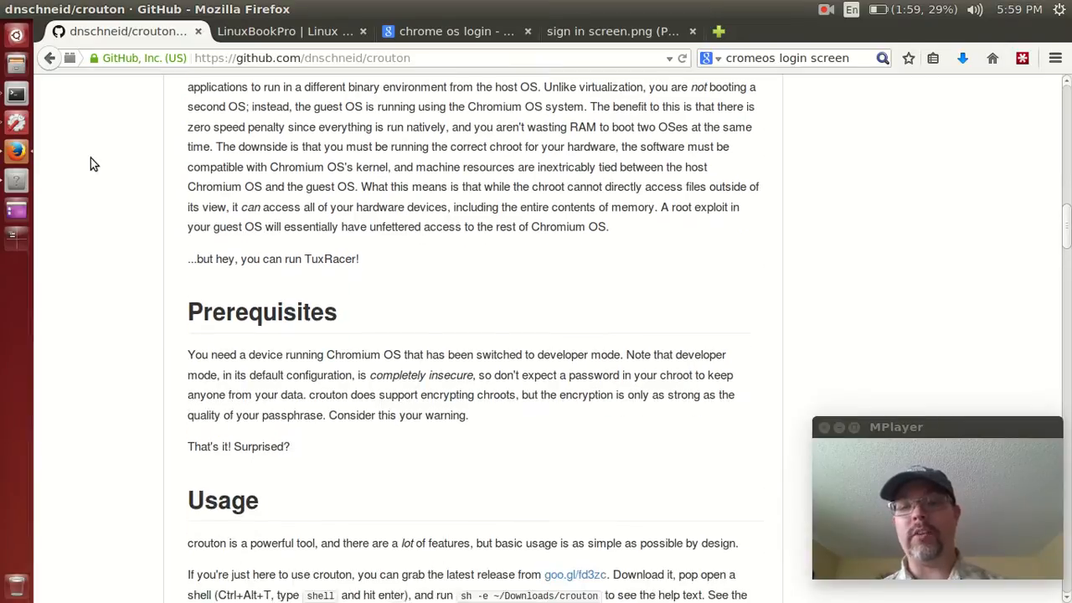
pyautogui.scroll(-3)
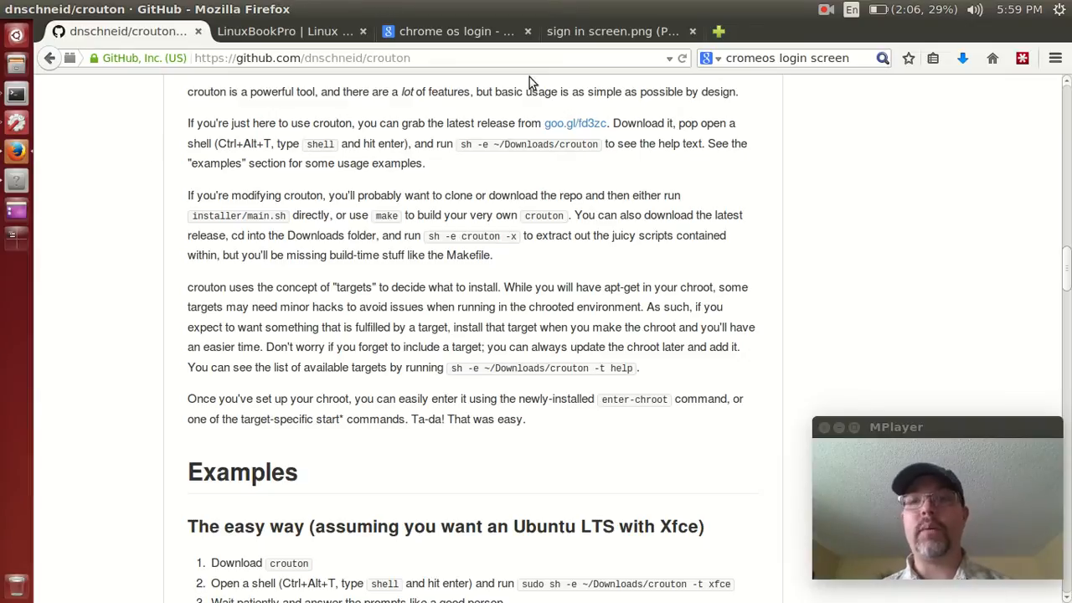
pyautogui.click(1058, 10)
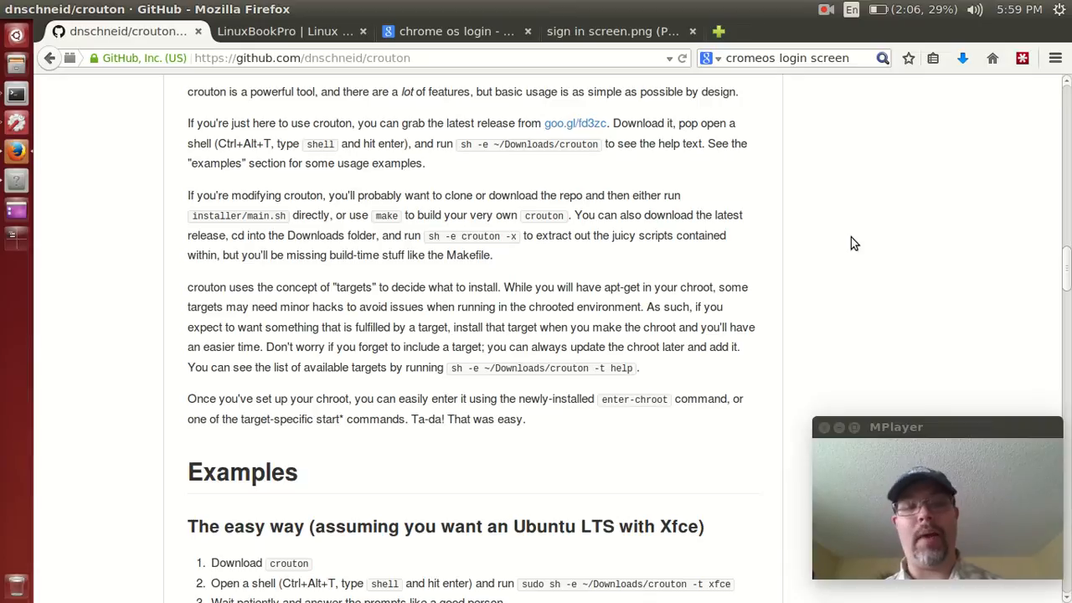
# Review the README's chroot and acronym sections, then head back toward the LinuxBookPro blog.
pyautogui.scroll(-3)
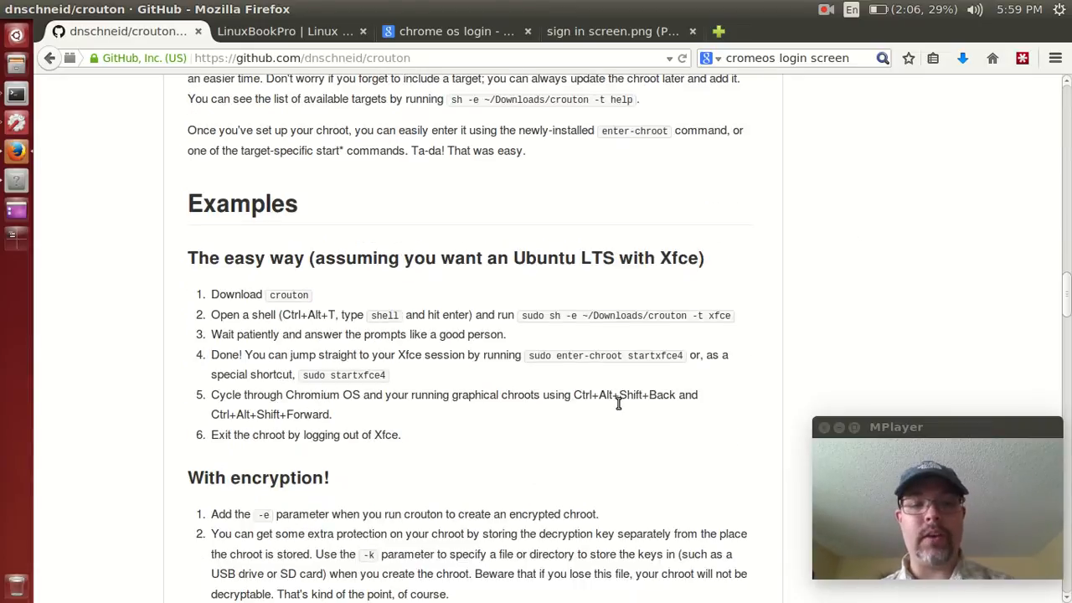
pyautogui.scroll(-3)
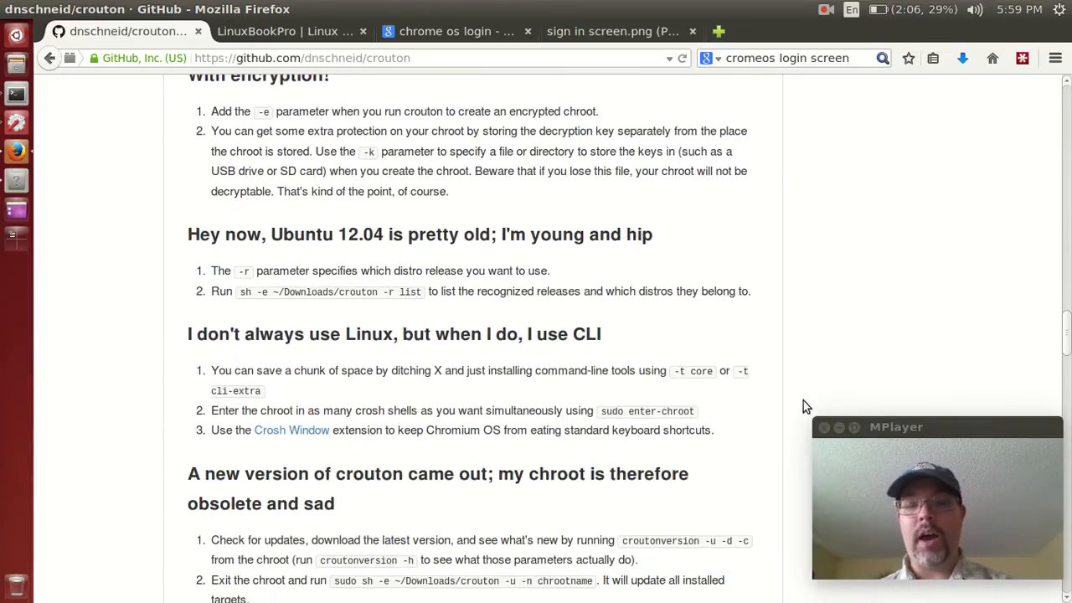
pyautogui.scroll(-3)
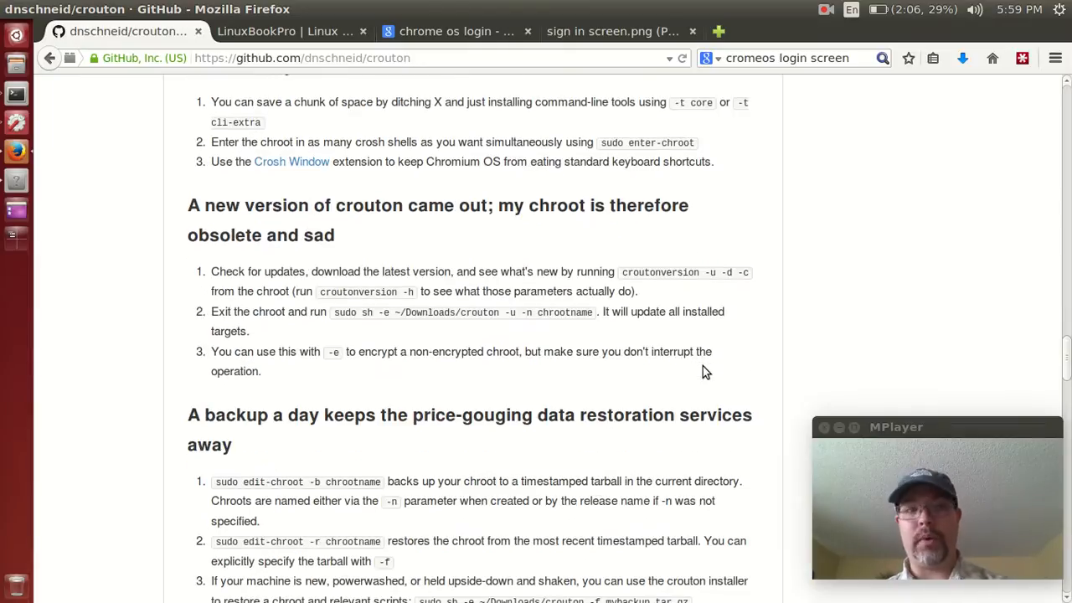
pyautogui.scroll(3)
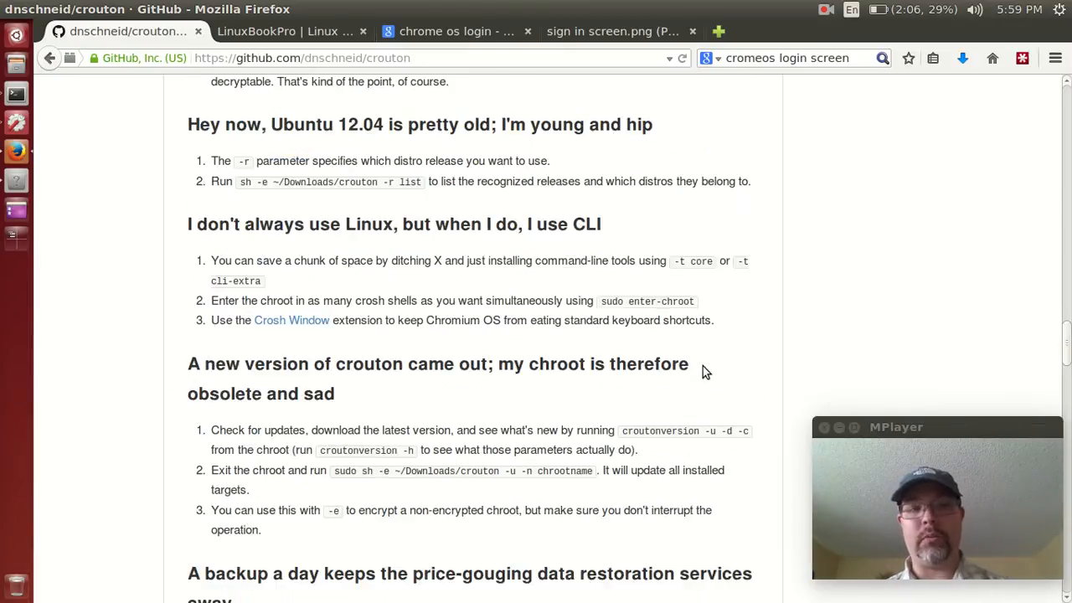
pyautogui.scroll(3)
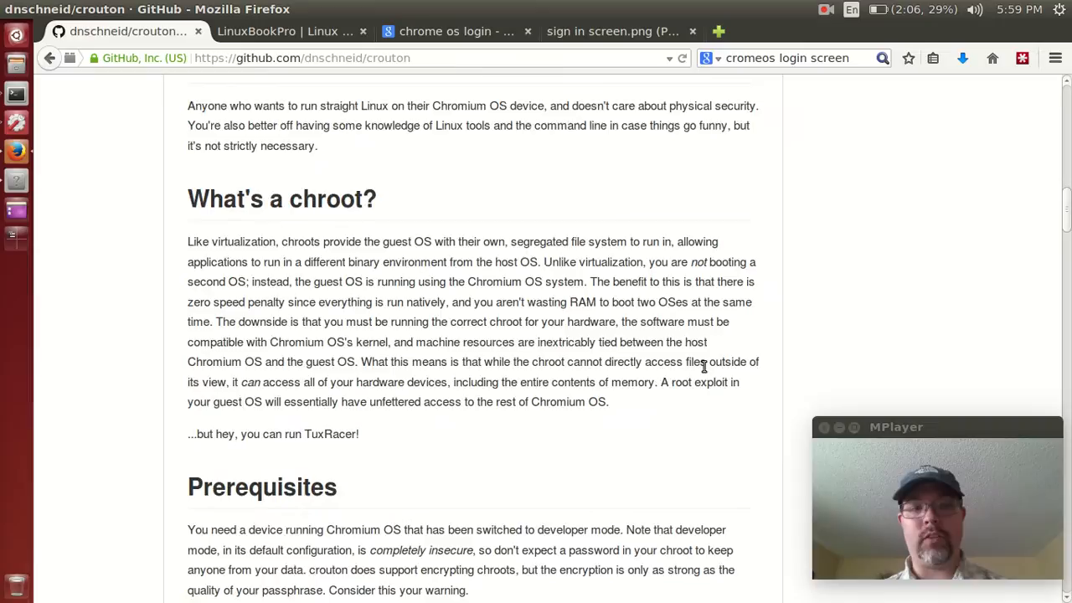
pyautogui.scroll(3)
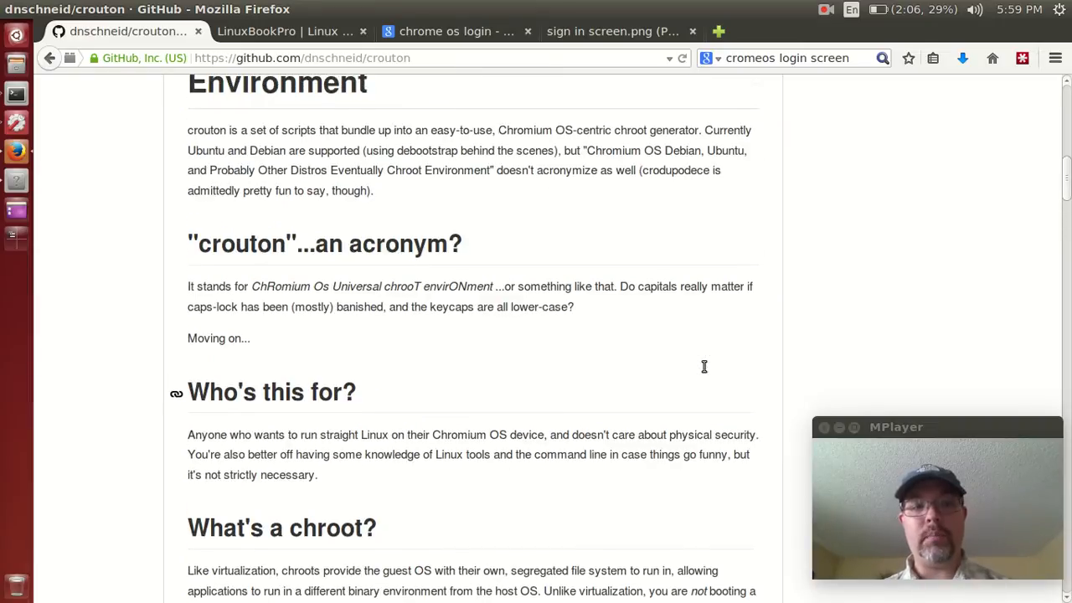
pyautogui.scroll(-3)
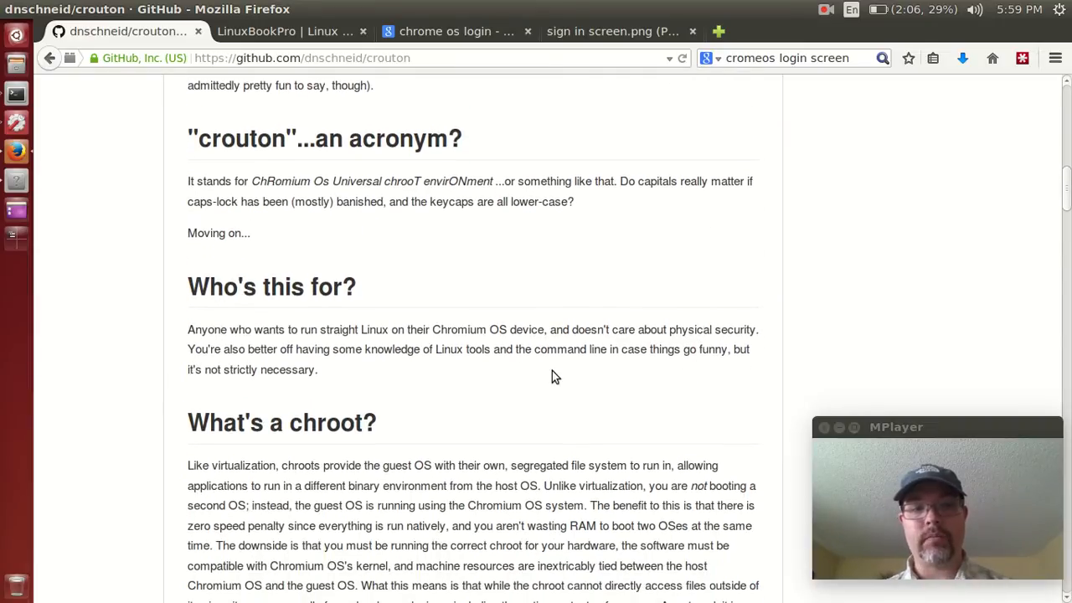
pyautogui.scroll(3)
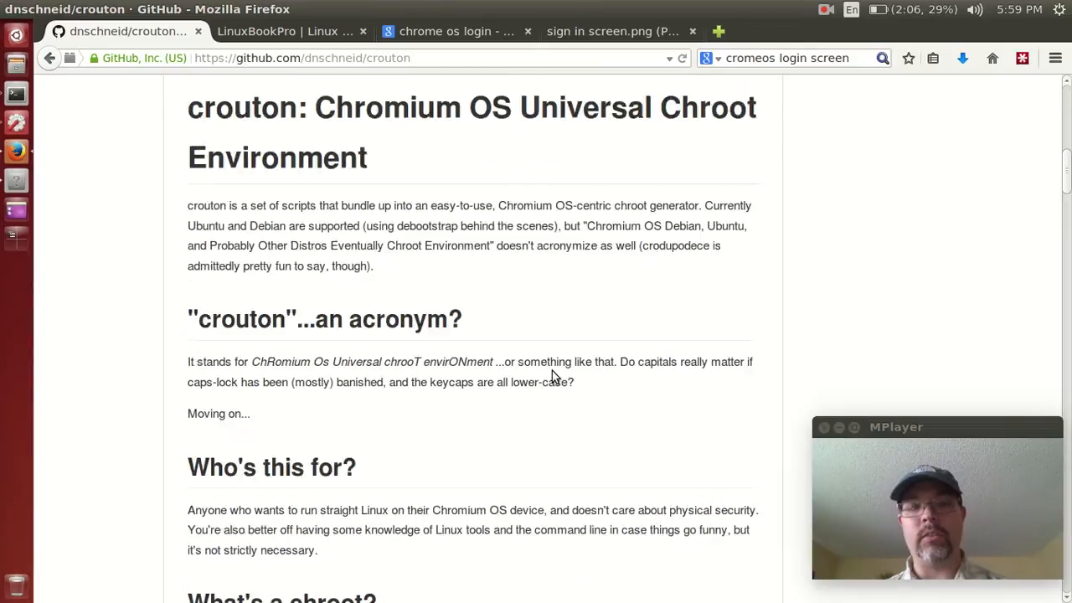
pyautogui.scroll(-3)
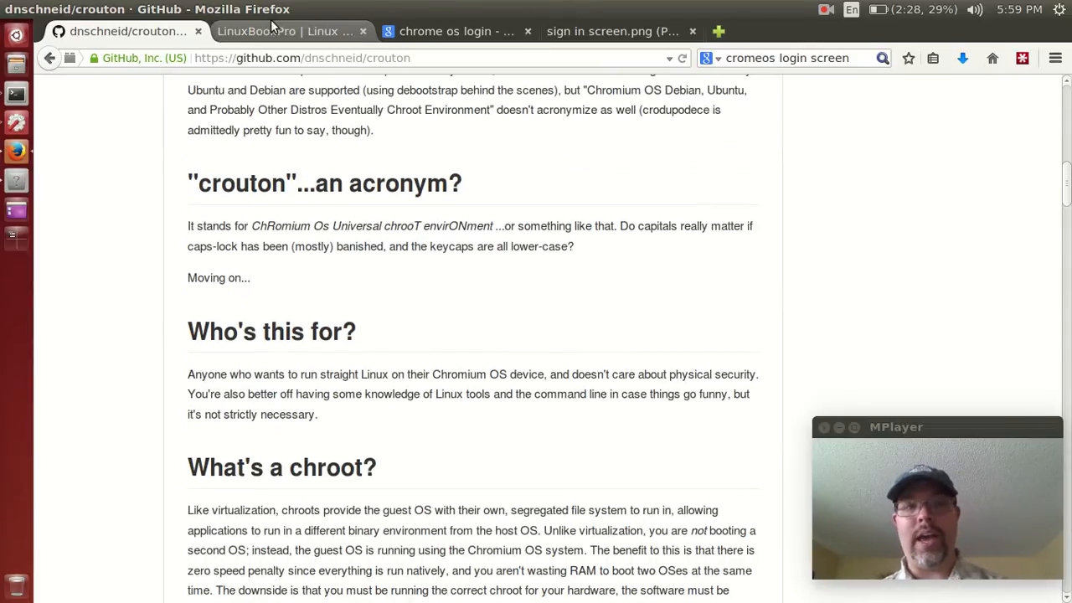
pyautogui.click(456, 30)
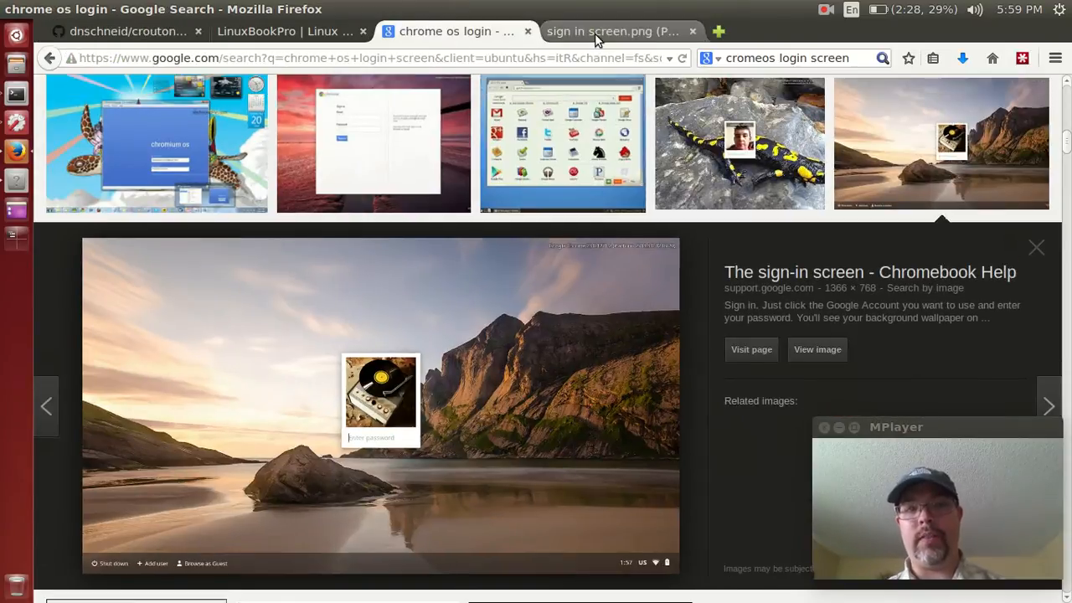
# Show the saved Chrome OS sign in screen.png image full size.
pyautogui.click(616, 30)
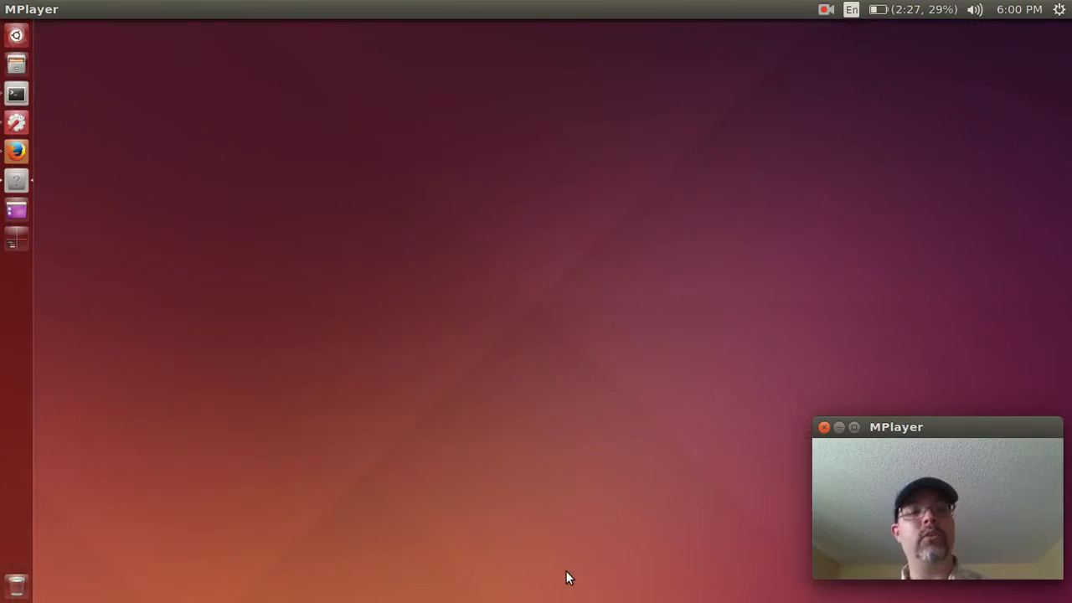
pyautogui.moveTo(17, 35)
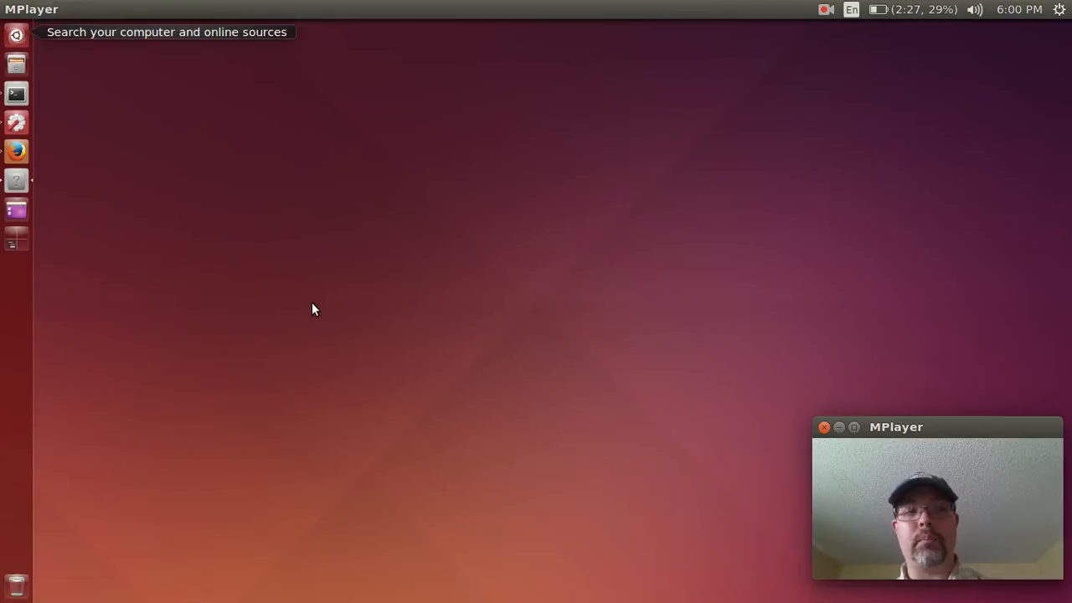
# Search the Unity Dash for 'kaz' to find Kazam, then bring Firefox back.
pyautogui.write('kaz')
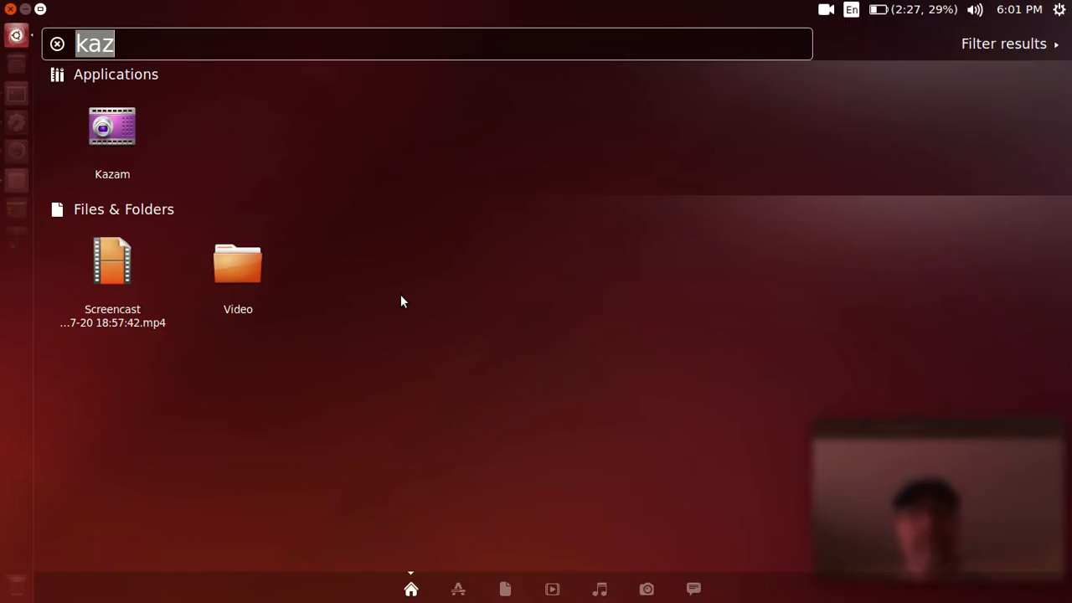
pyautogui.click(57, 43)
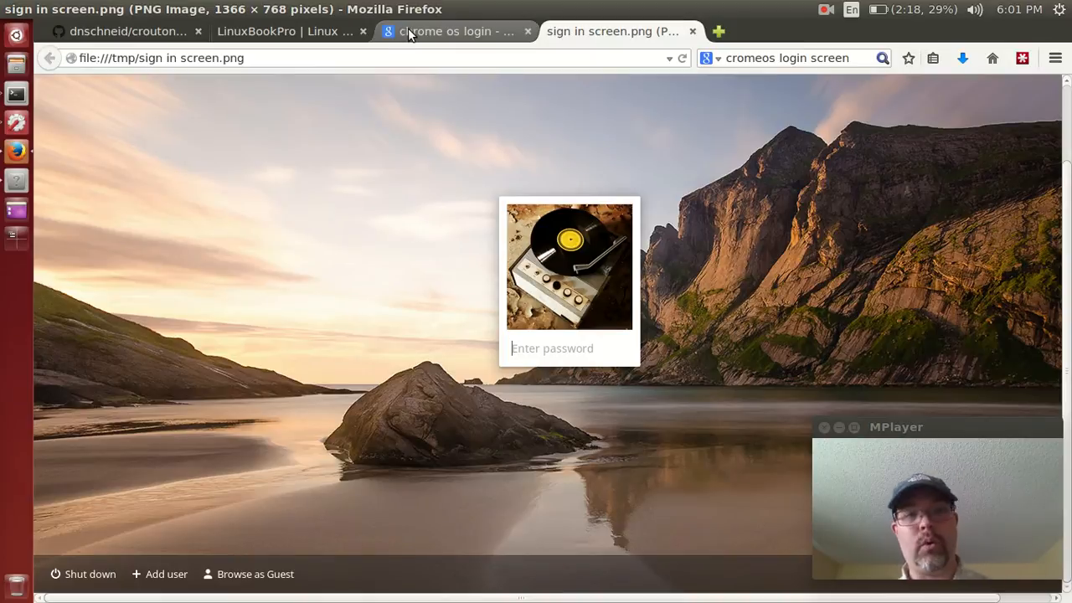
pyautogui.moveTo(452, 30)
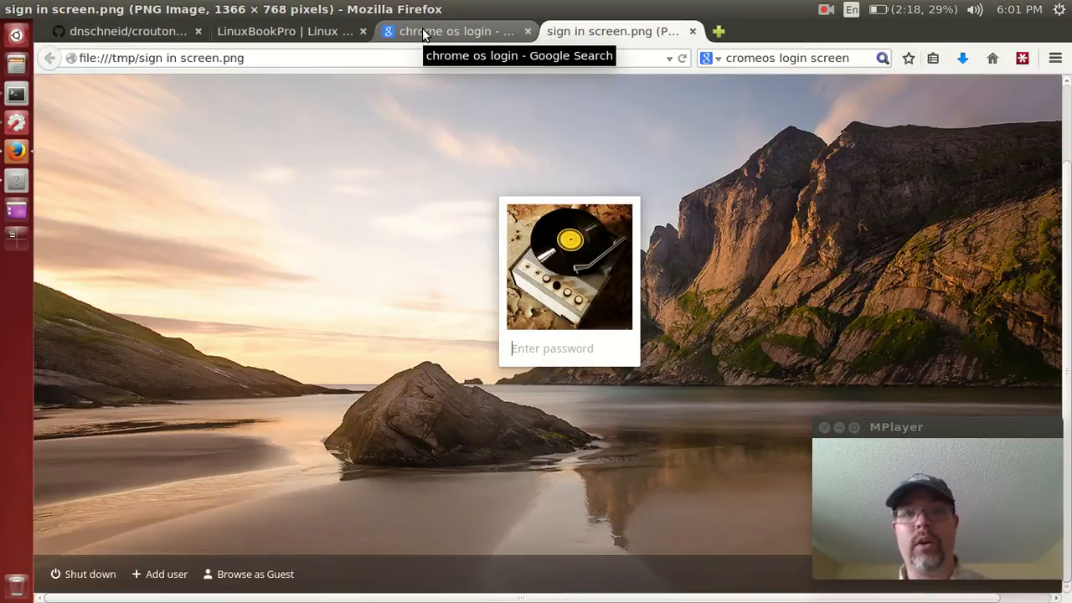
# Switch Firefox to the LinuxBookPro blog page.
pyautogui.click(292, 30)
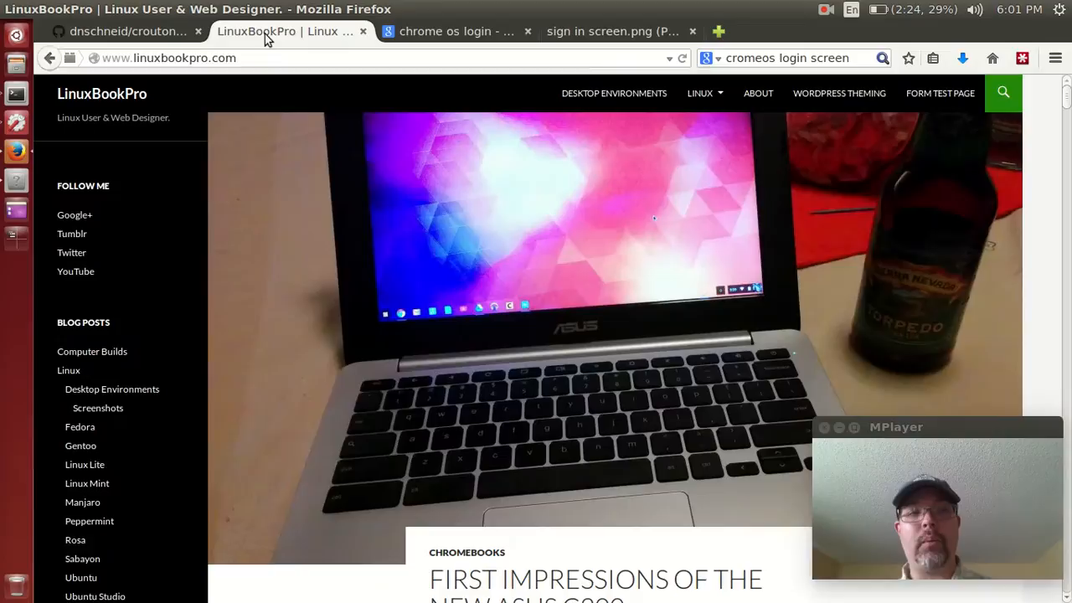
pyautogui.moveTo(208, 57)
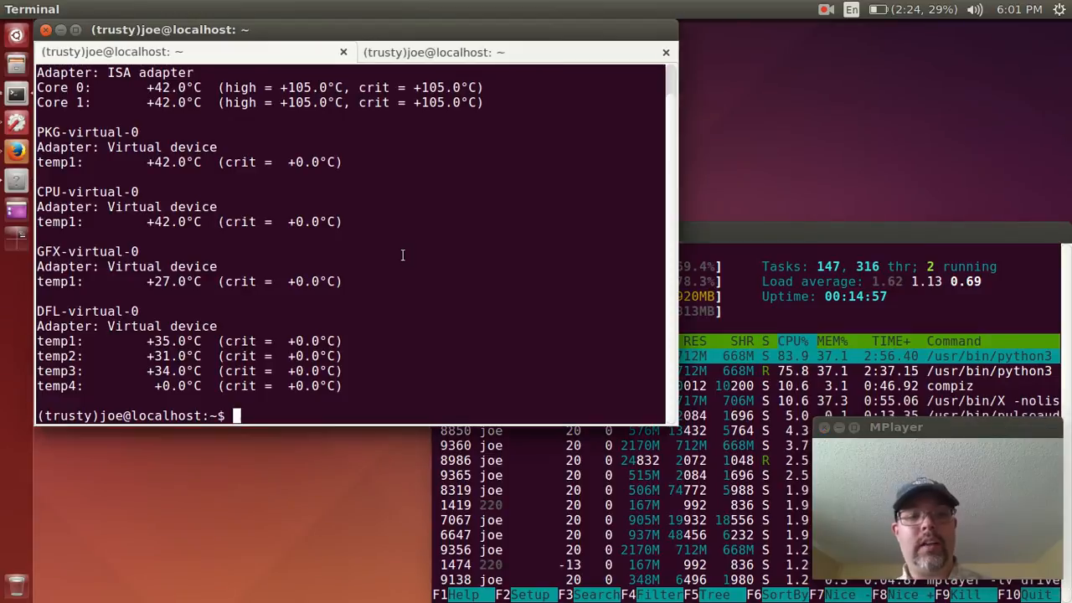
# Run 'sensors' in the terminal for CPU temperatures, then scroll the LinuxBookPro post.
pyautogui.write('sensors')
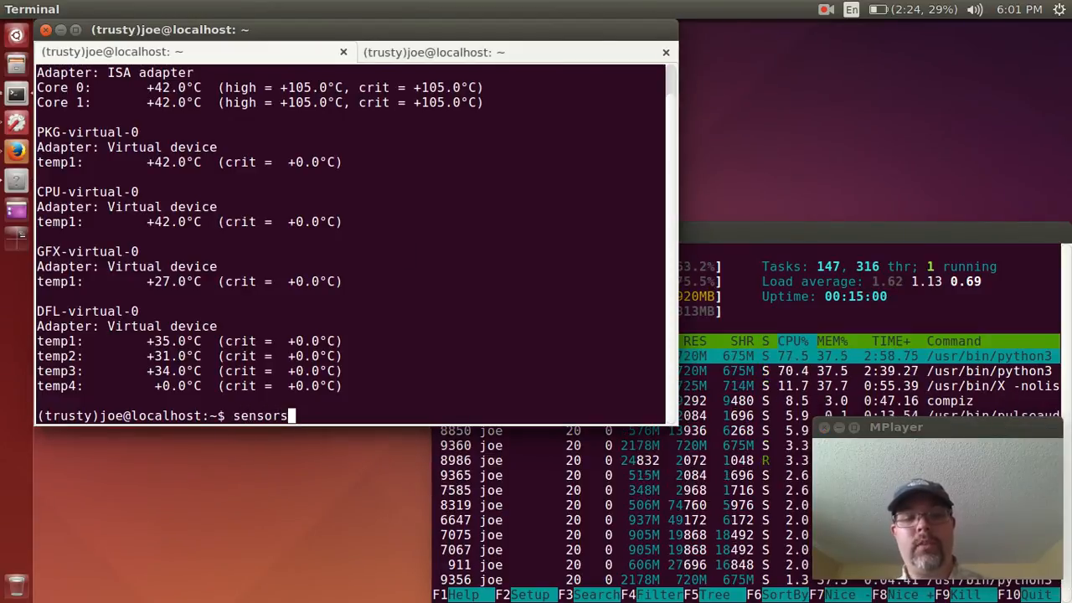
pyautogui.press('Return')
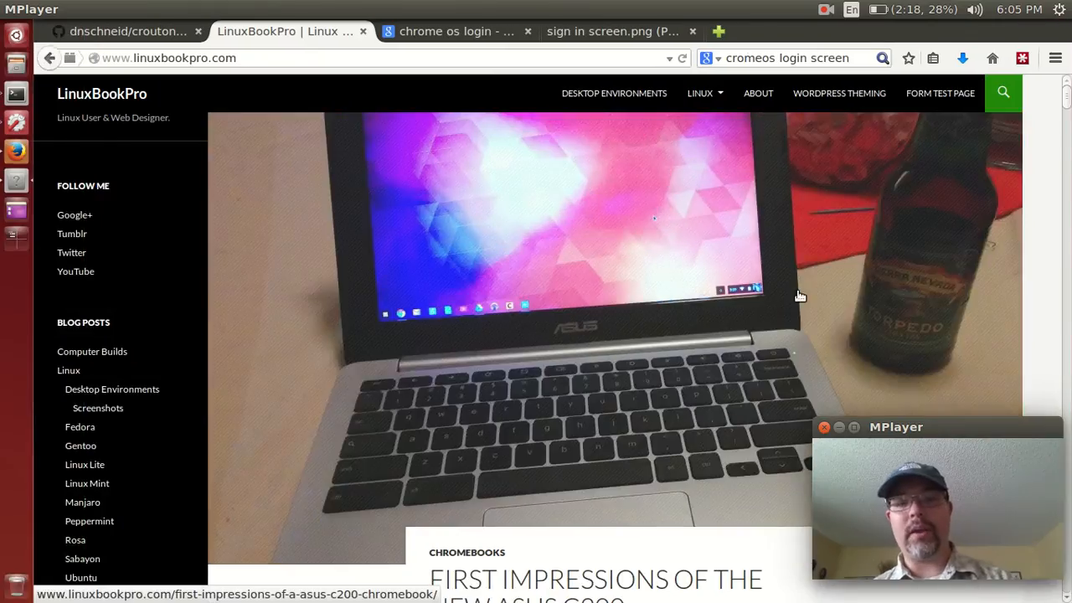
pyautogui.scroll(-3)
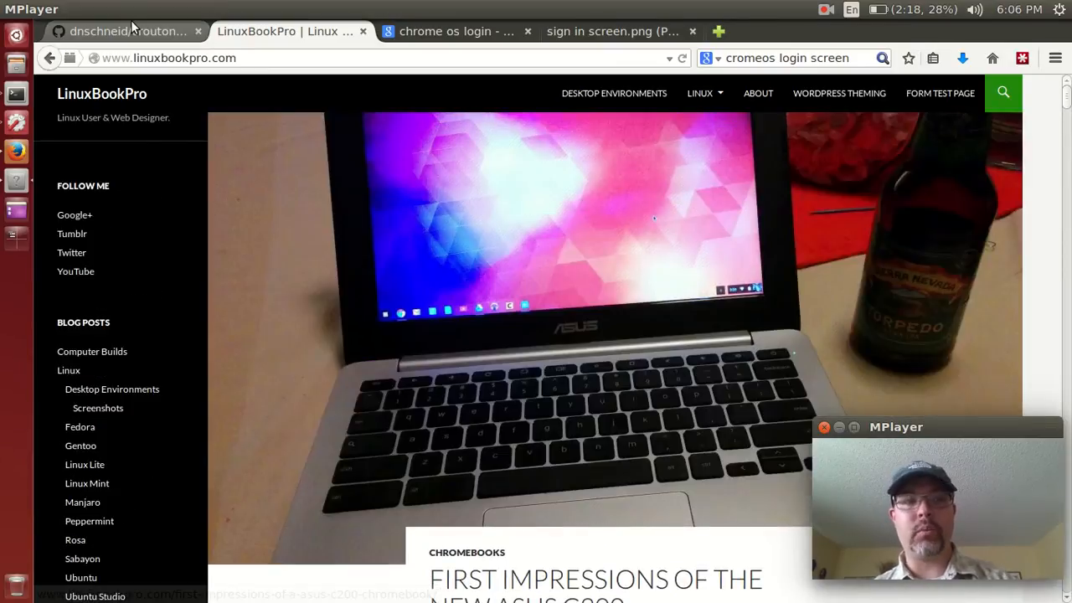
# Return to the crouton README on GitHub and reread its opening sections.
pyautogui.click(125, 30)
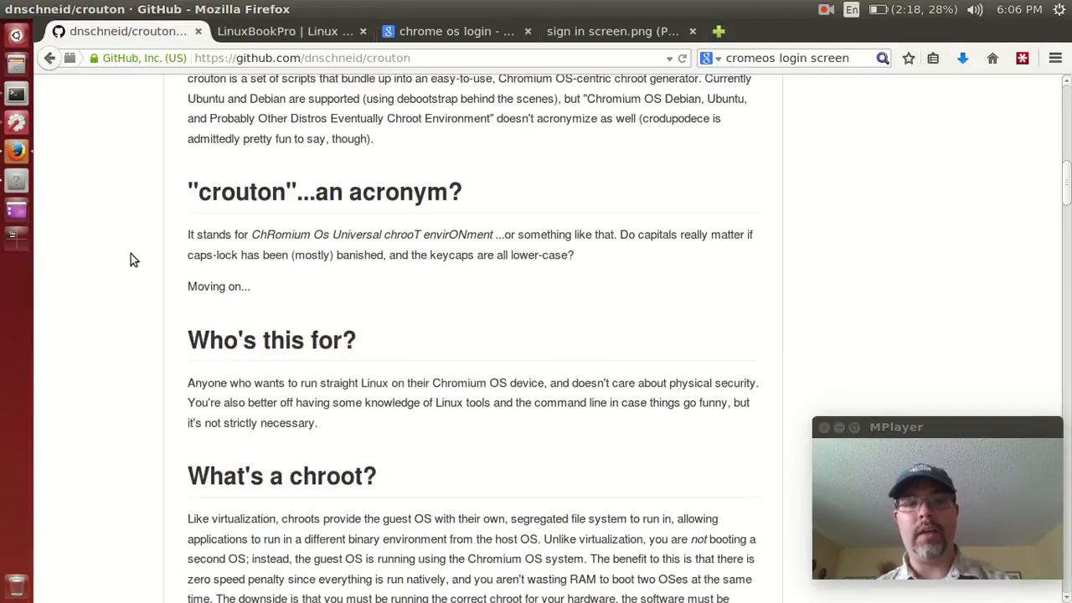
pyautogui.scroll(3)
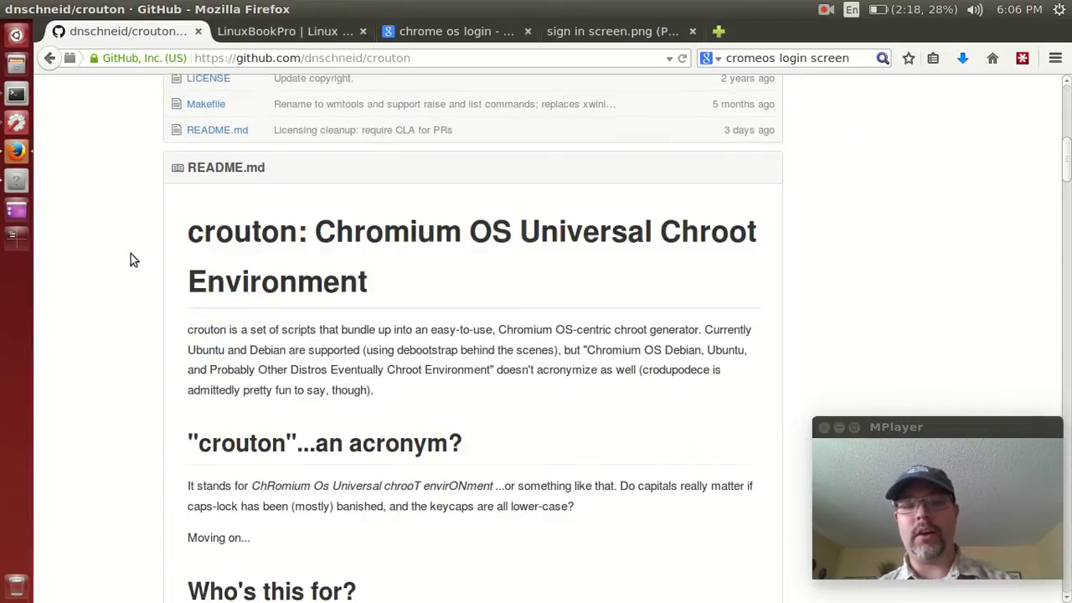
pyautogui.scroll(-3)
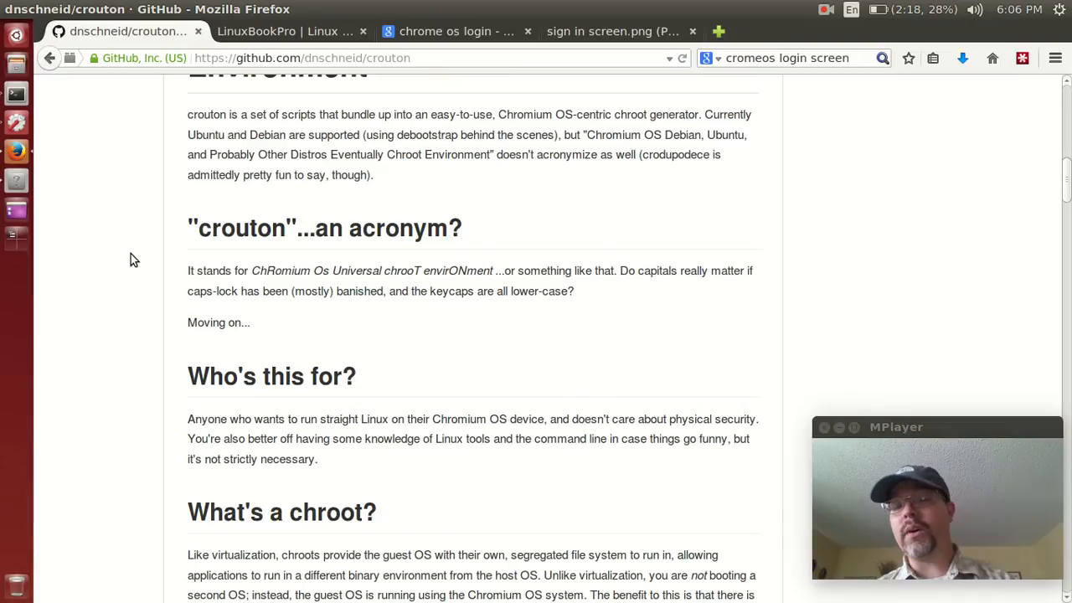
pyautogui.scroll(-3)
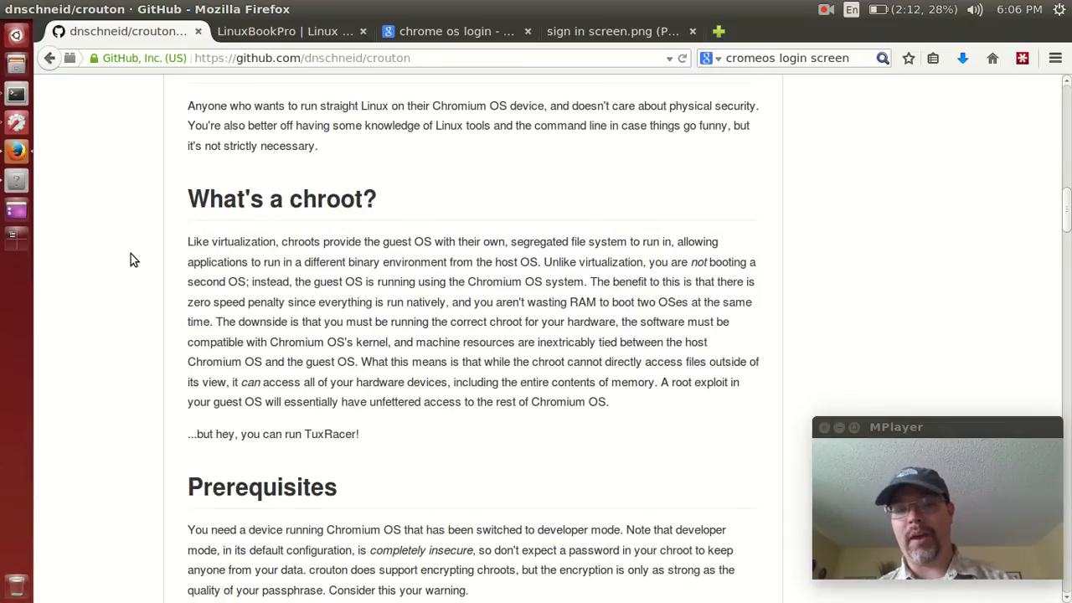
pyautogui.scroll(3)
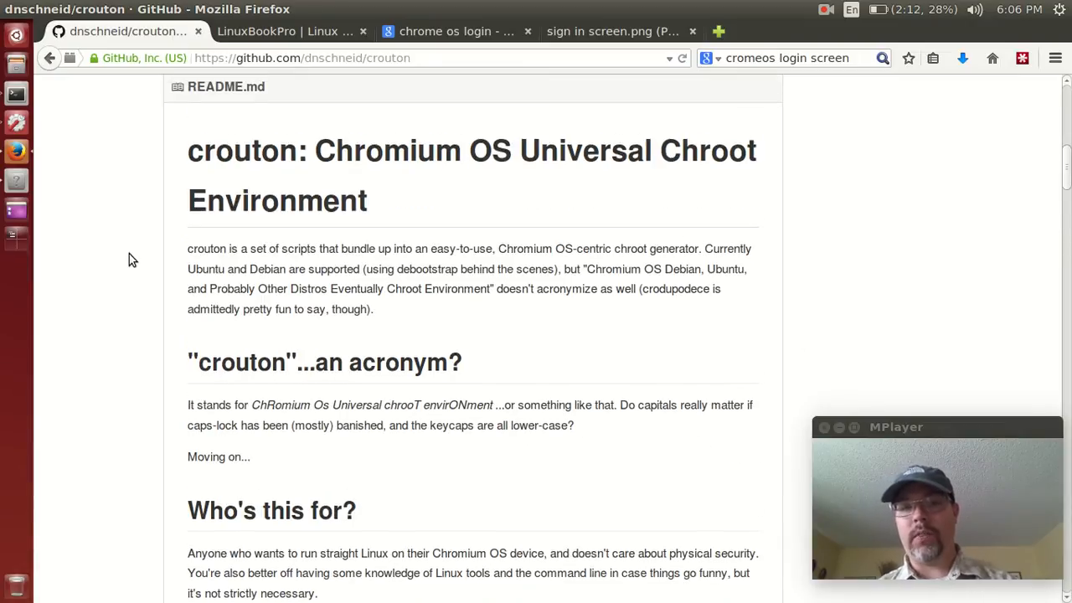
pyautogui.scroll(-3)
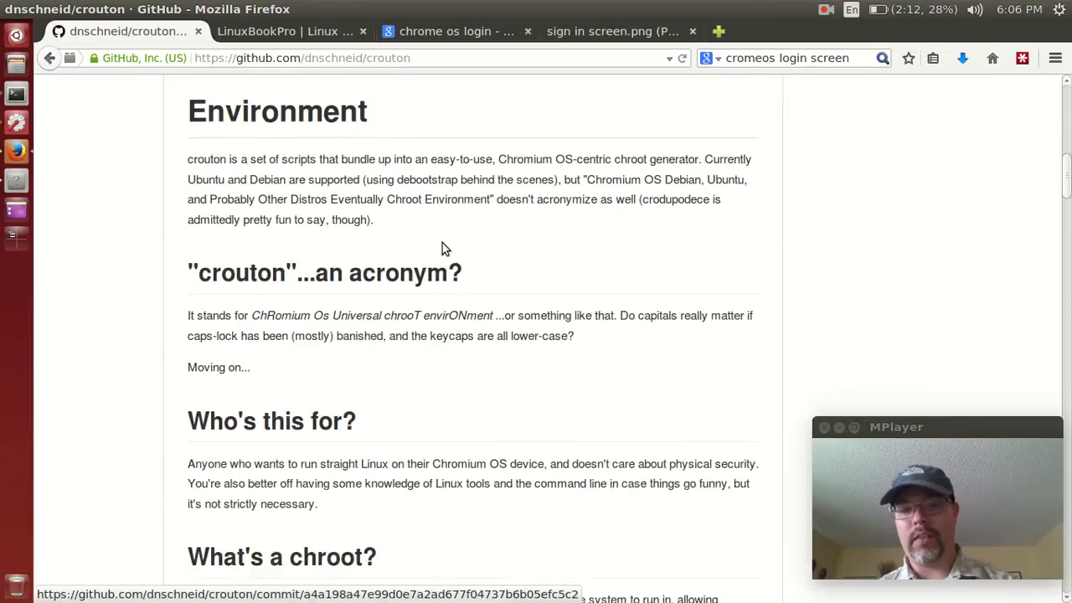
# Read down through the README's Usage, upgrade and tips sections.
pyautogui.scroll(-3)
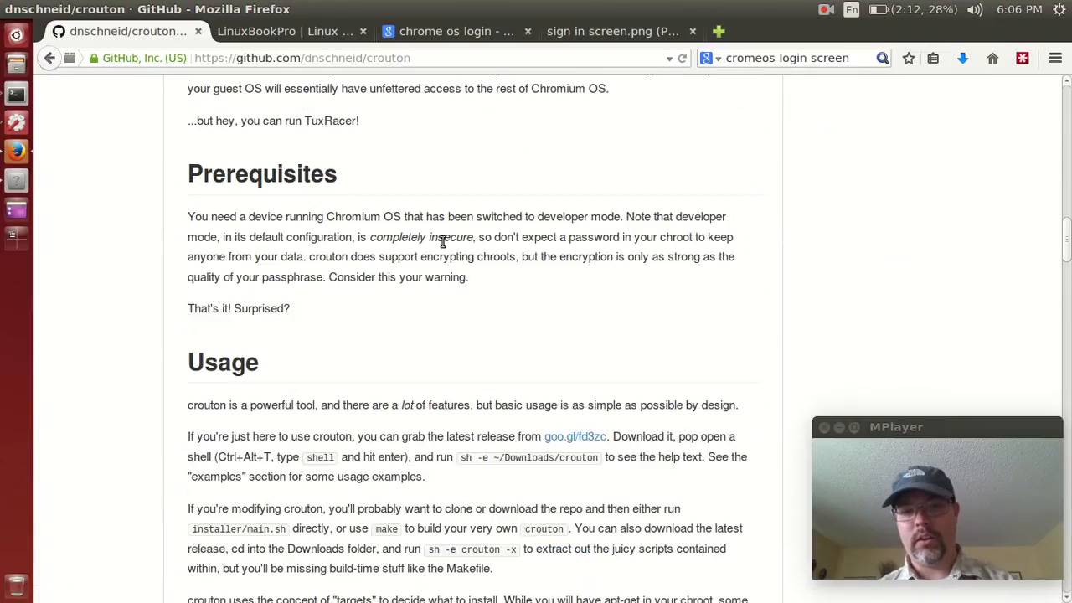
pyautogui.scroll(-3)
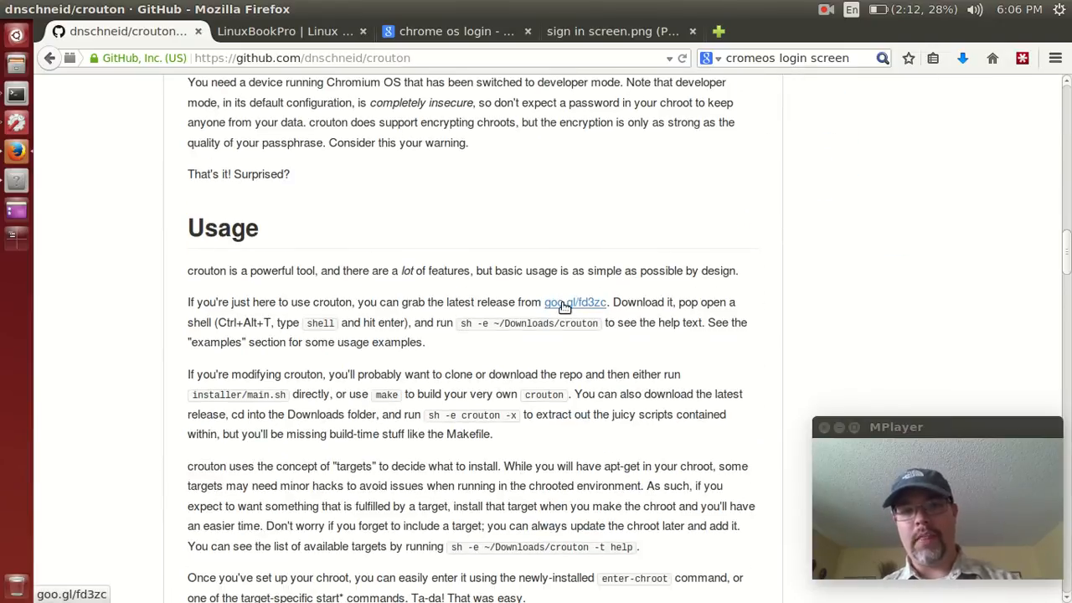
pyautogui.moveTo(562, 325)
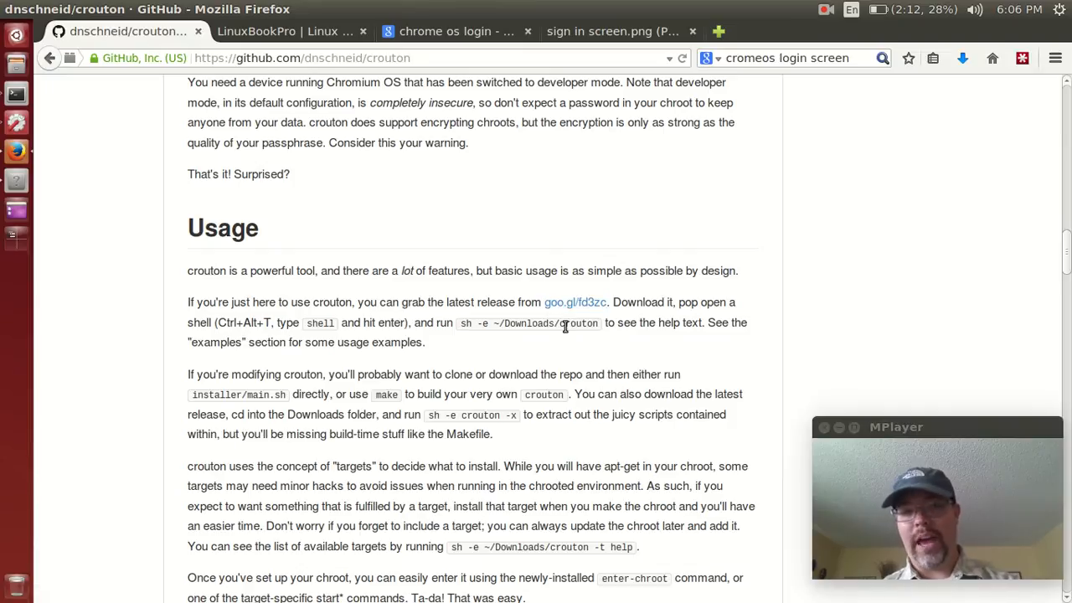
pyautogui.scroll(-3)
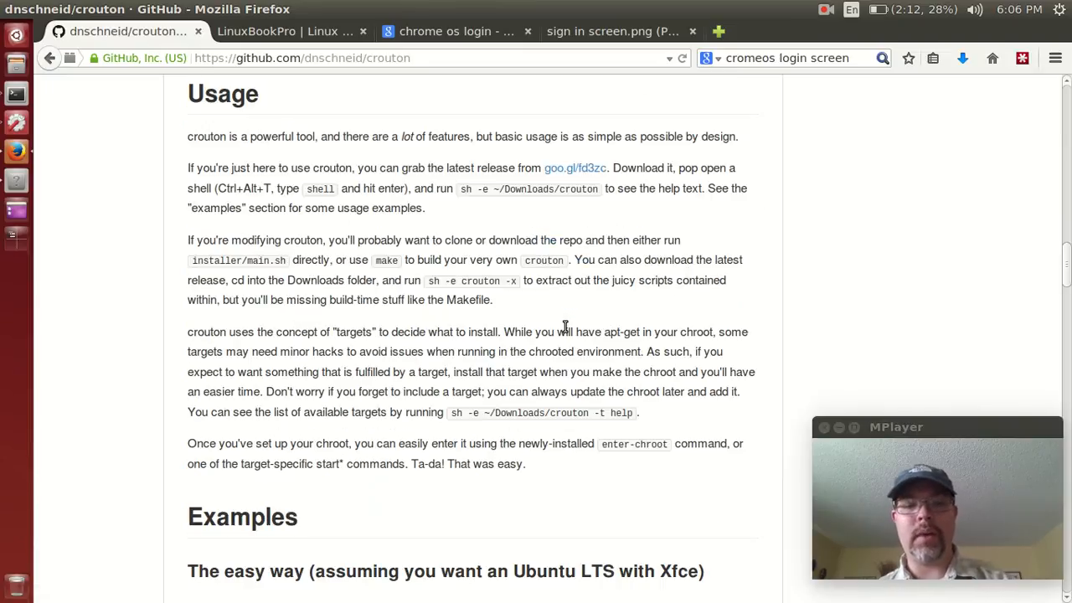
pyautogui.scroll(-3)
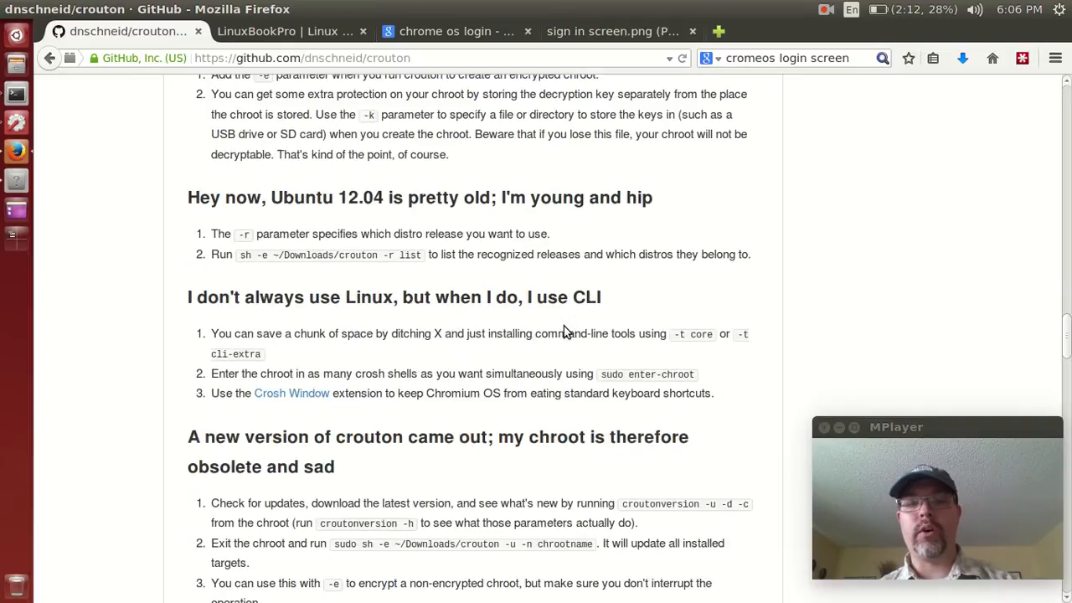
pyautogui.scroll(-3)
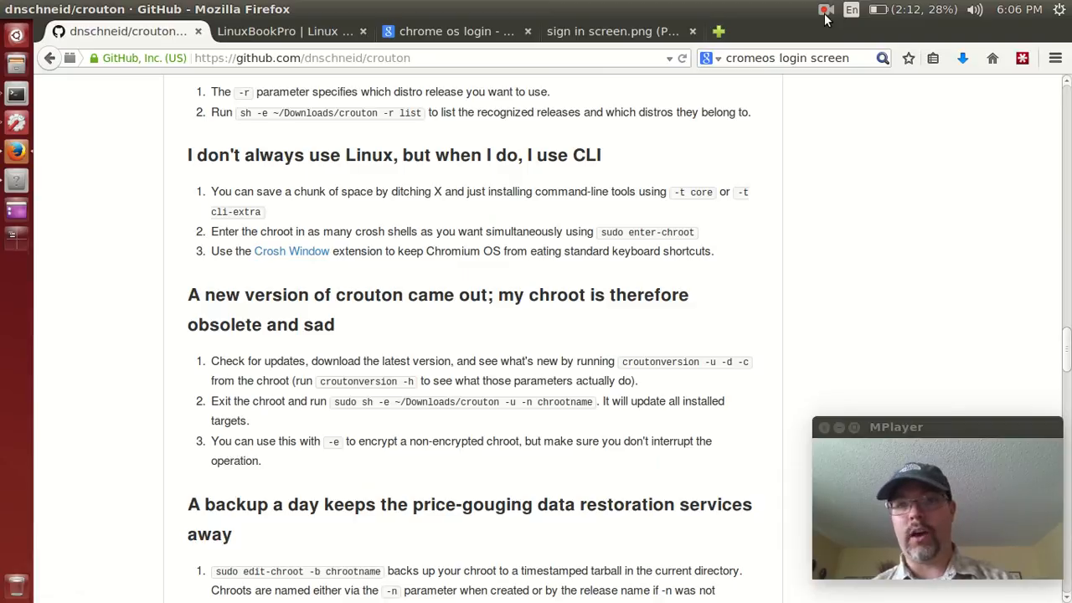
pyautogui.click(825, 10)
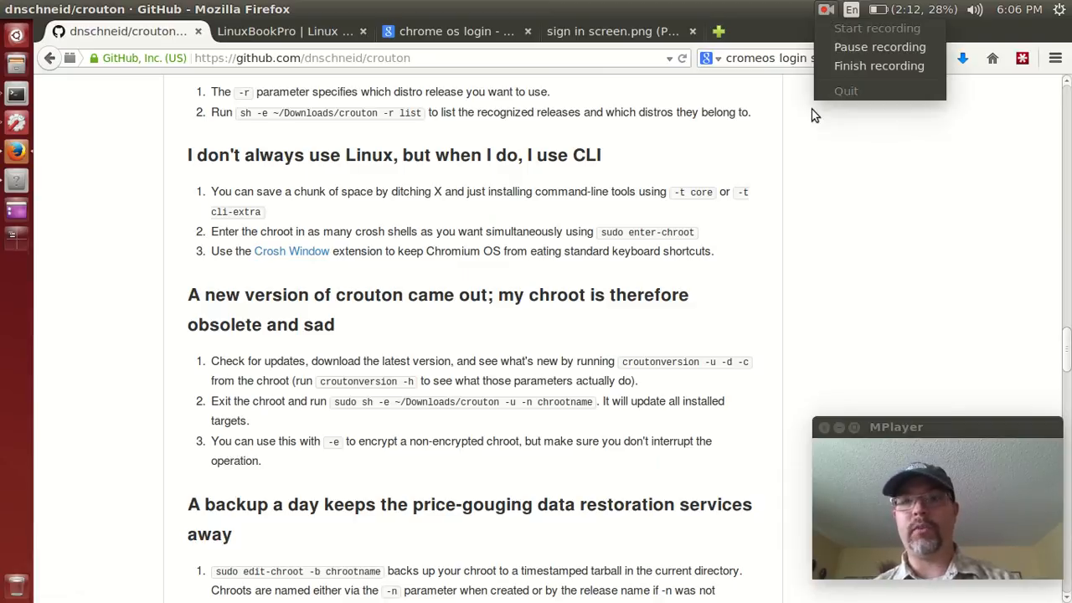
pyautogui.moveTo(877, 66)
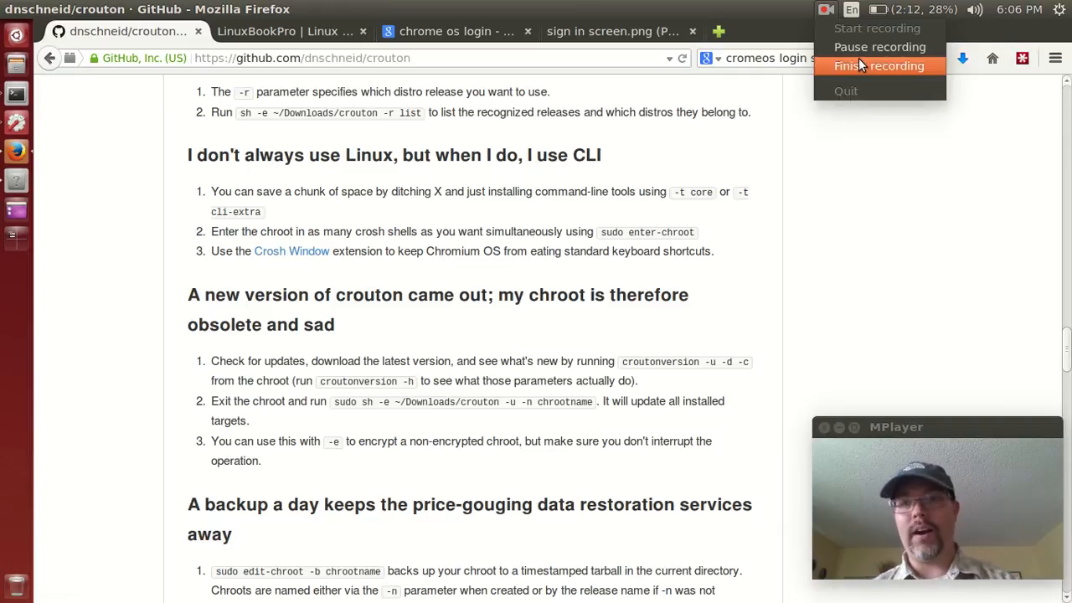